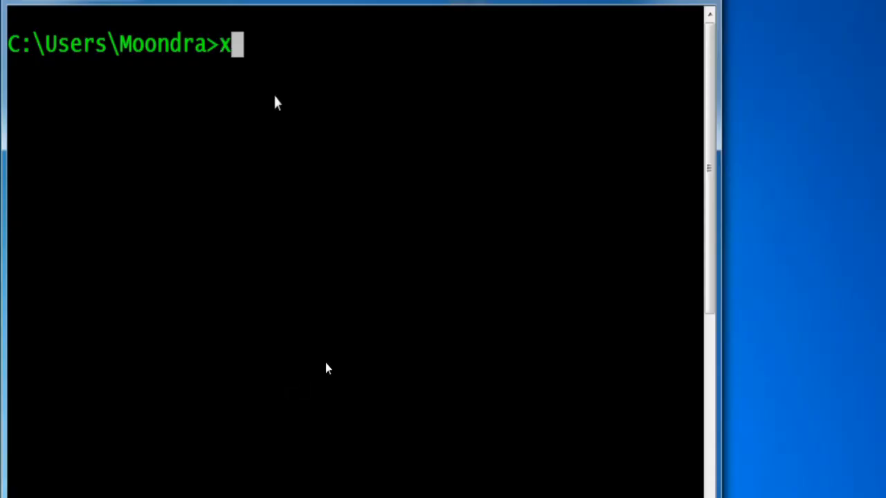
Step: Launch python3.6 and assign x = 3 at the >>> prompt
{"action": "key", "text": "Backspace"}
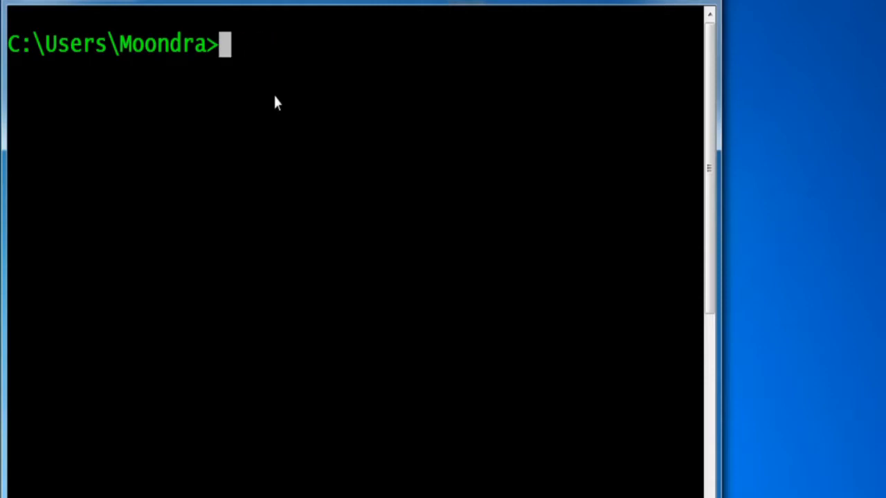
{"action": "type", "text": "python3.6"}
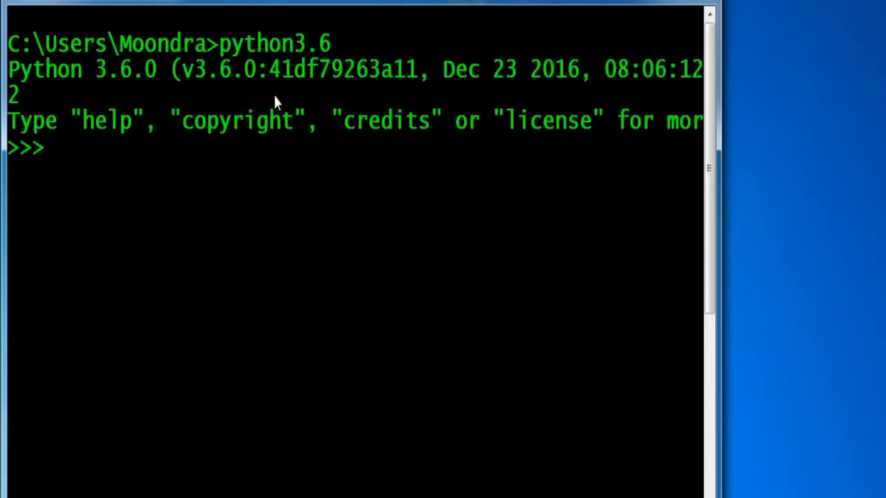
{"action": "type", "text": "x =3"}
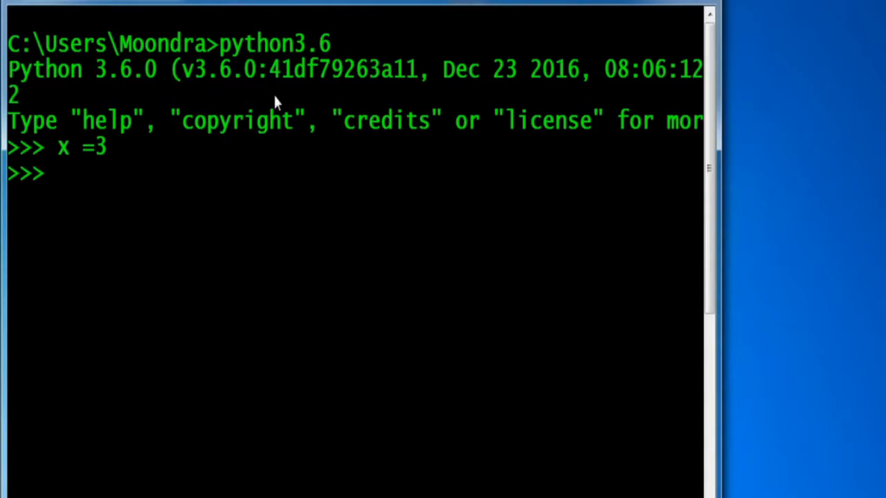
Step: Print the identity of x with id(x), which returns 499229856
{"action": "type", "text": "id(x"}
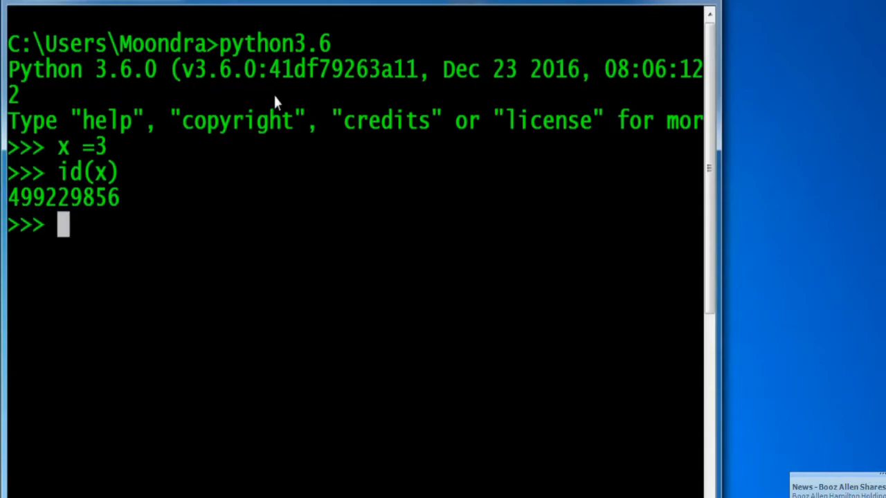
{"action": "mouse_move", "coordinate": [468, 209]}
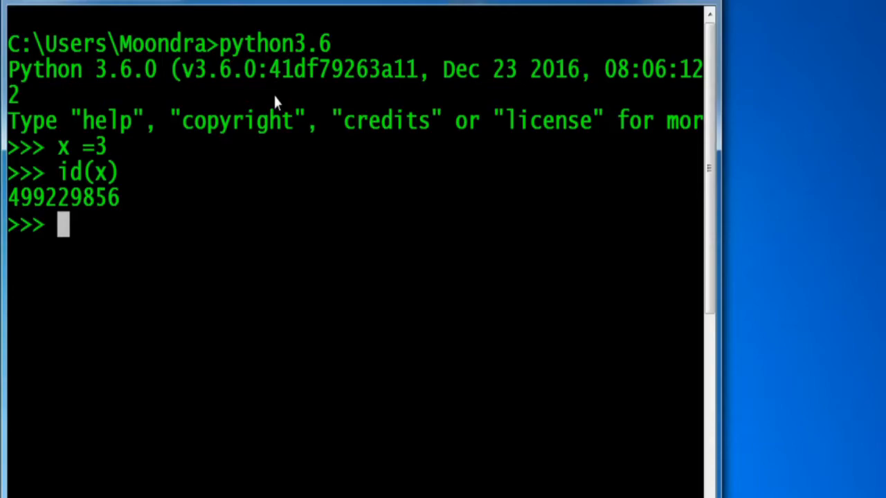
{"action": "mouse_move", "coordinate": [515, 299]}
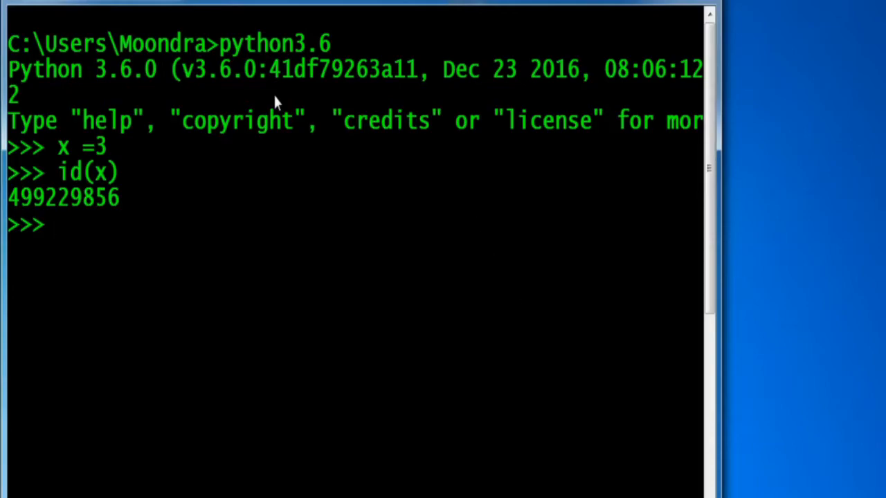
{"action": "type", "text": "id(3"}
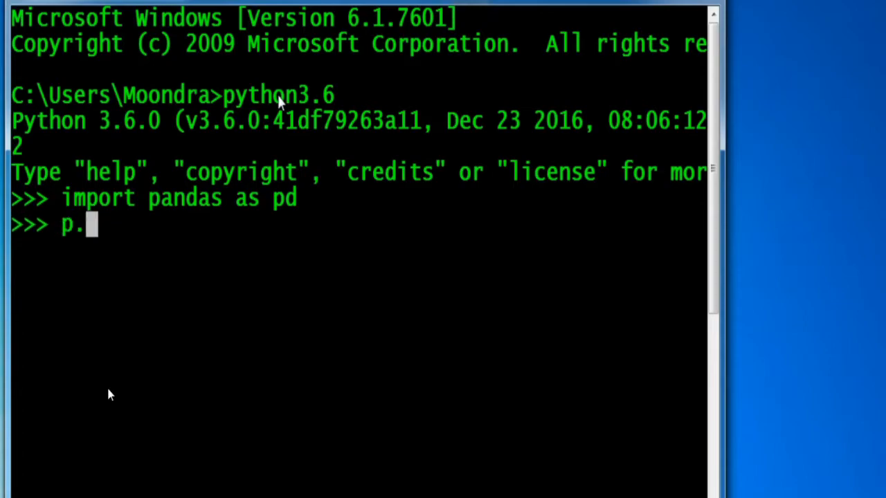
Step: Run pd.DataFrame() to get an empty DataFrame, then set DataFrame = 3
{"action": "type", "text": "dDataF"}
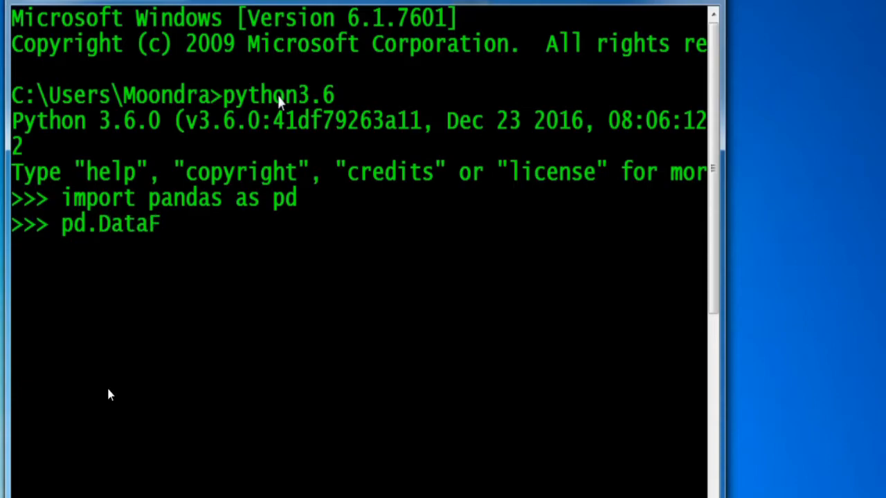
{"action": "key", "text": "Return"}
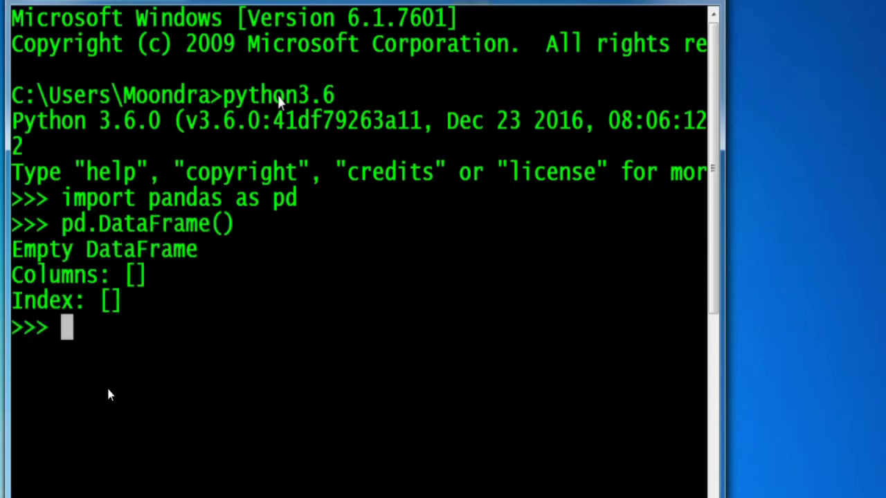
{"action": "type", "text": "DataF"}
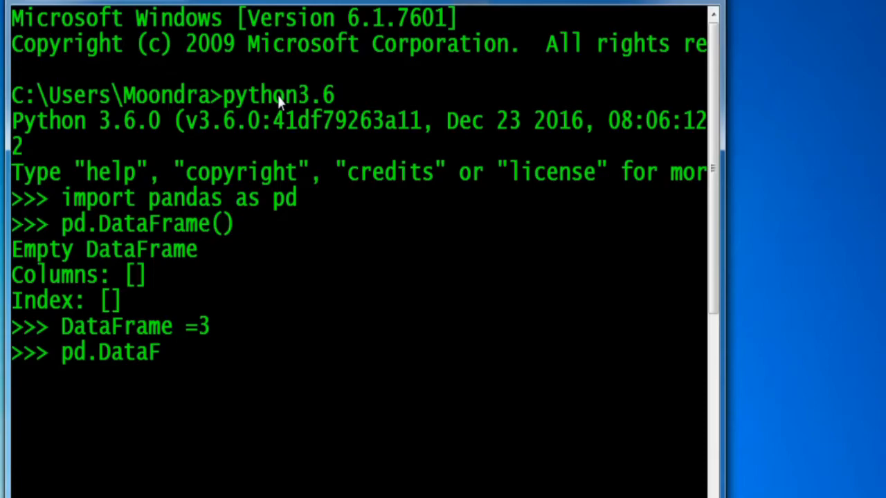
Step: Enter pd.DataFrame() again after DataFrame was reassigned, and re-edit its parentheses
{"action": "type", "text": "Rame"}
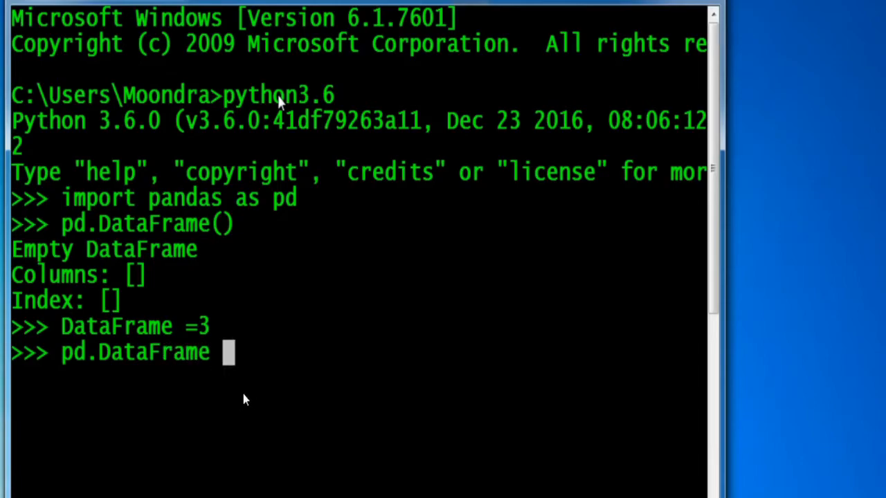
{"action": "type", "text": "()"}
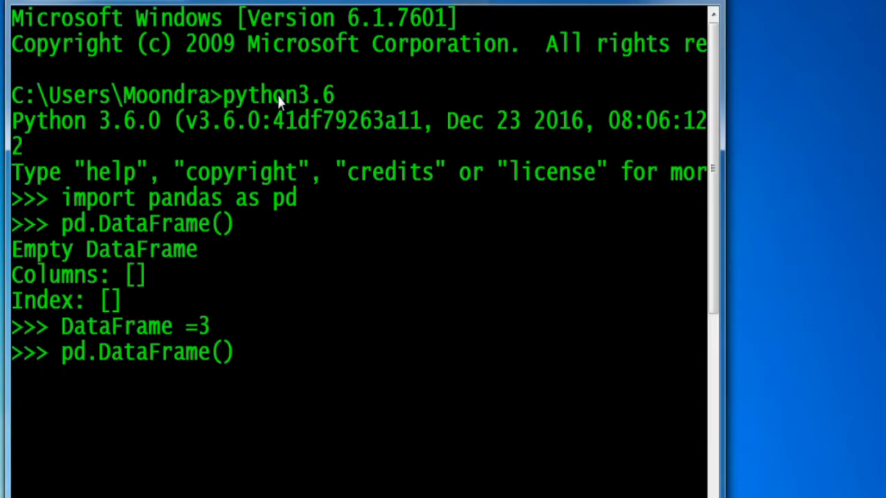
{"action": "key", "text": "Return"}
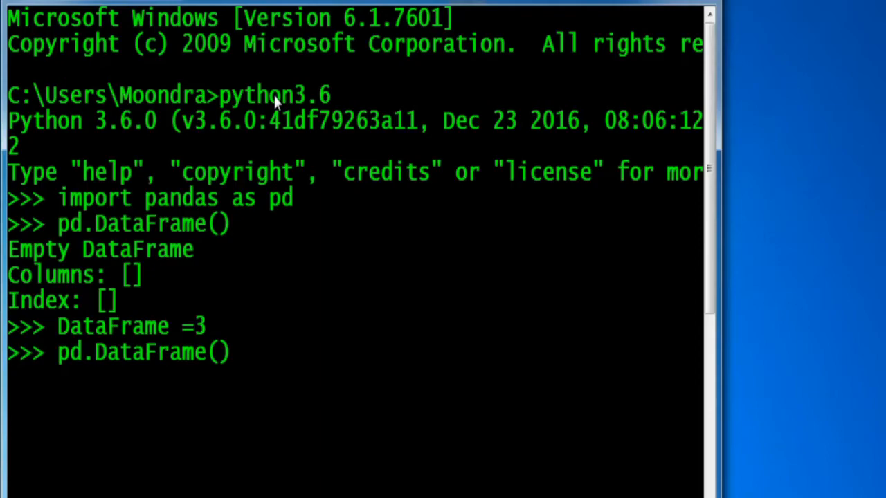
{"action": "key", "text": "Return"}
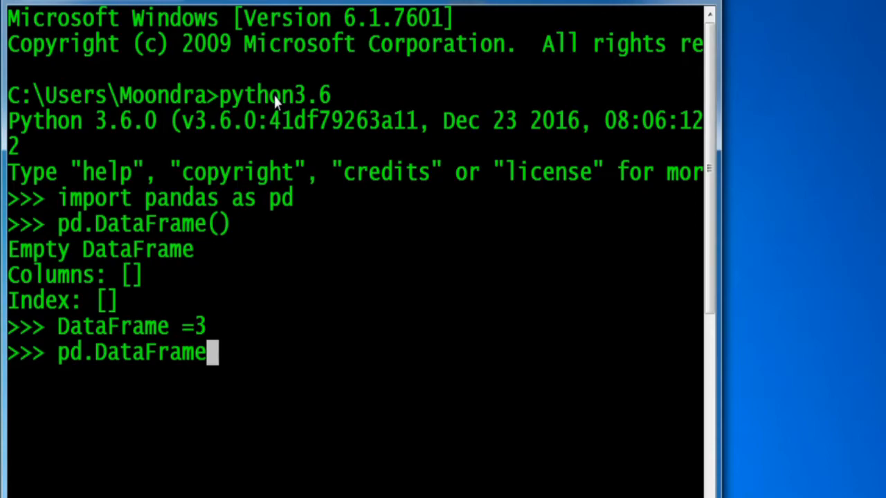
{"action": "mouse_move", "coordinate": [407, 441]}
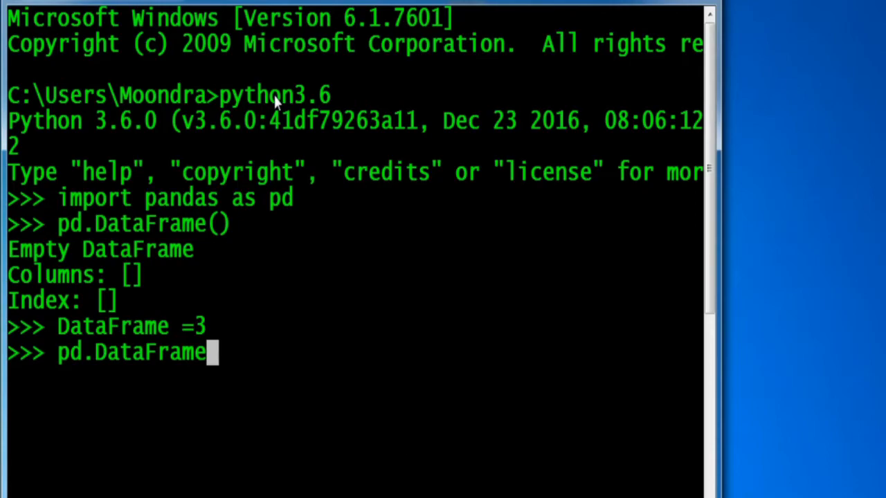
{"action": "type", "text": "()"}
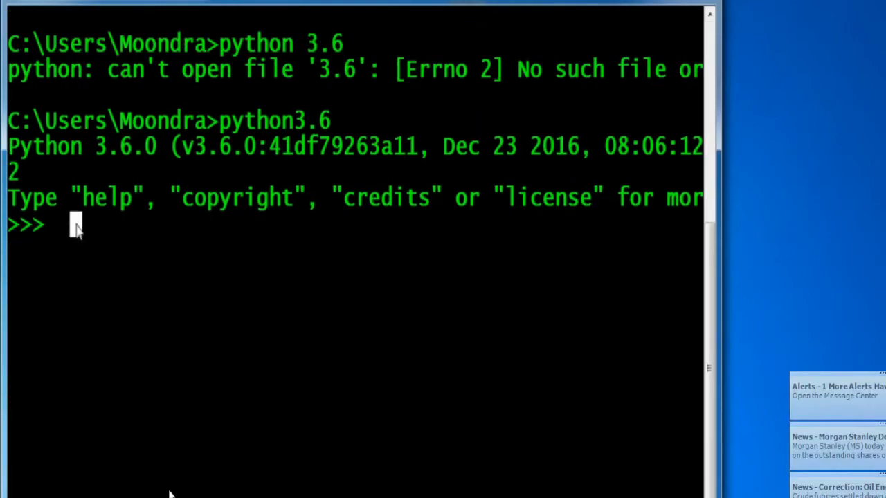
Step: Define nums() setting x = 3 and y = 4, returning x + y, then call nums()
{"action": "type", "text": "de"}
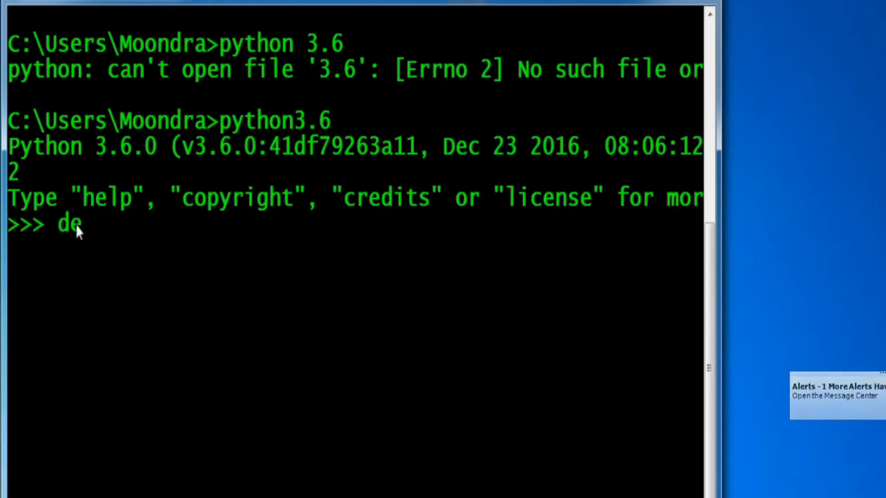
{"action": "type", "text": "f nums():"}
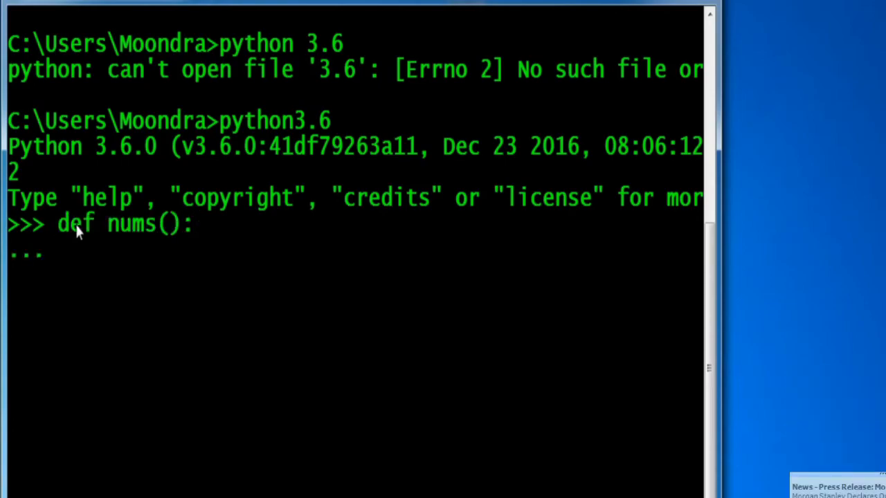
{"action": "type", "text": "x"}
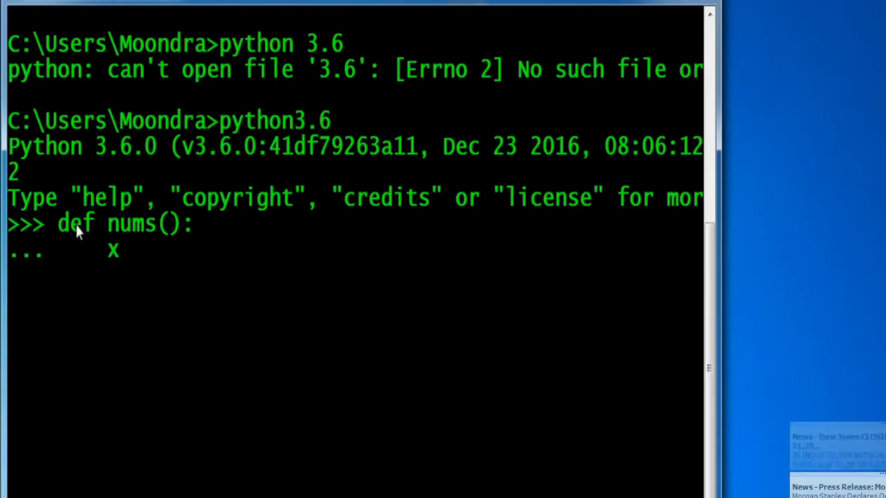
{"action": "type", "text": "= 3"}
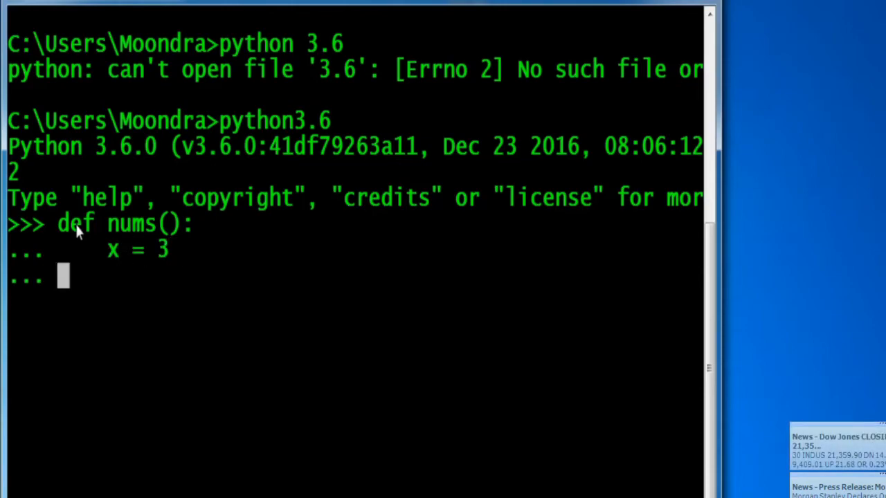
{"action": "type", "text": "y = 4"}
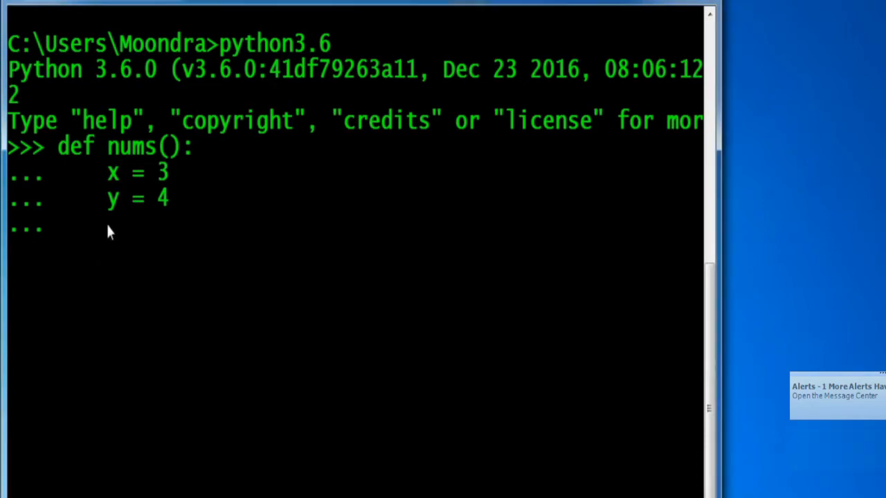
{"action": "type", "text": "retur"}
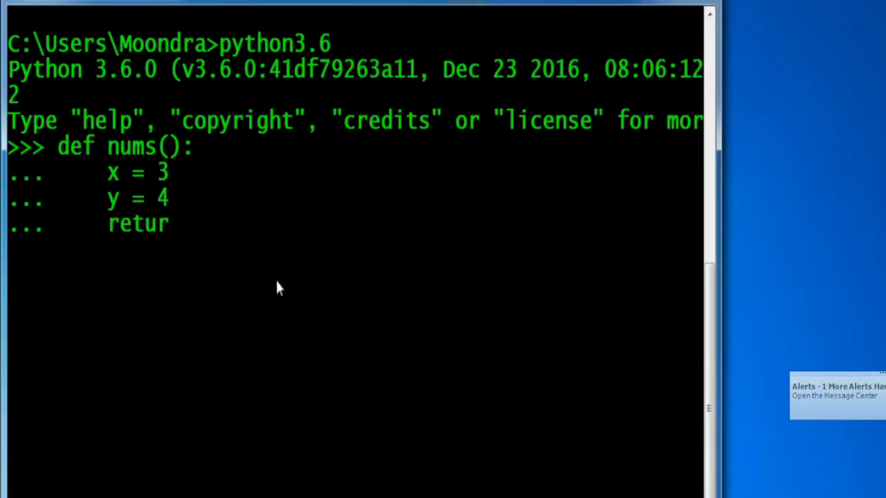
{"action": "type", "text": "n x +"}
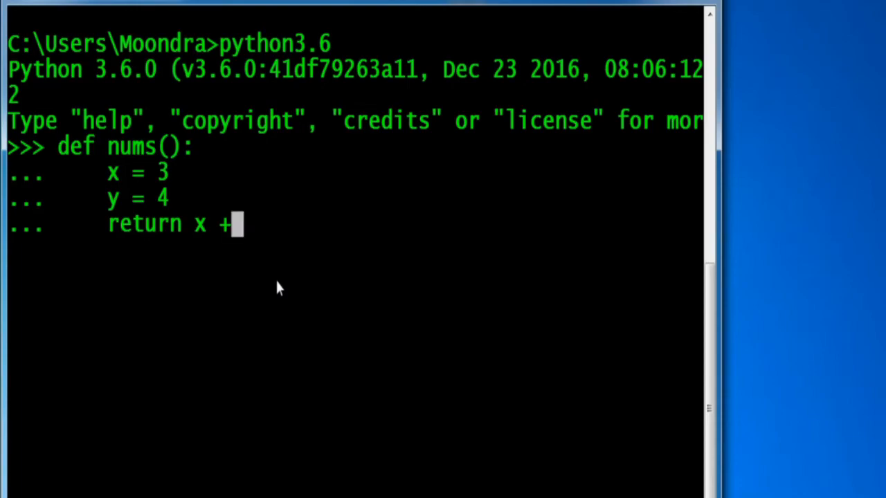
{"action": "type", "text": "y"}
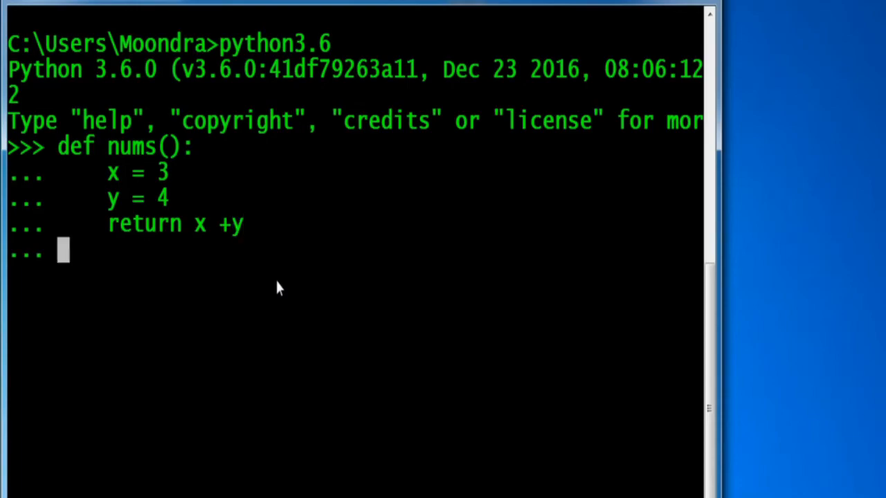
{"action": "type", "text": "nums()"}
{"action": "type", "text": "x"}
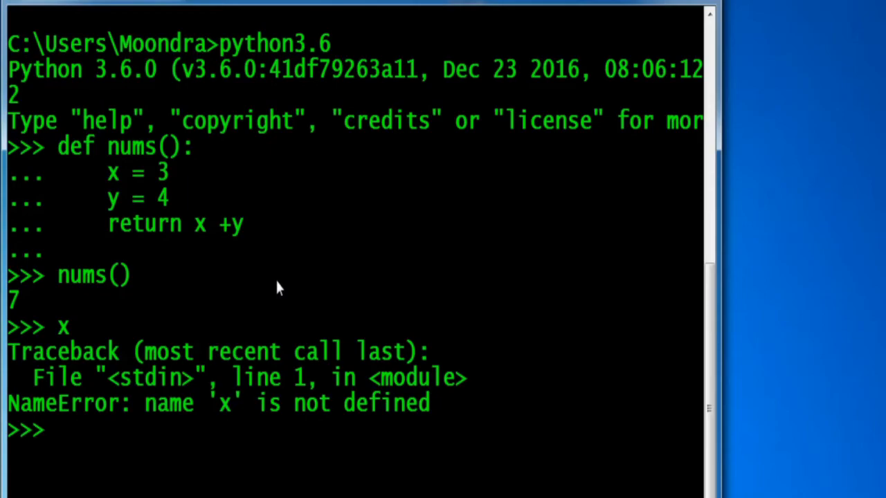
Step: Evaluate y outside the function, which raises a traceback like x did
{"action": "type", "text": "y"}
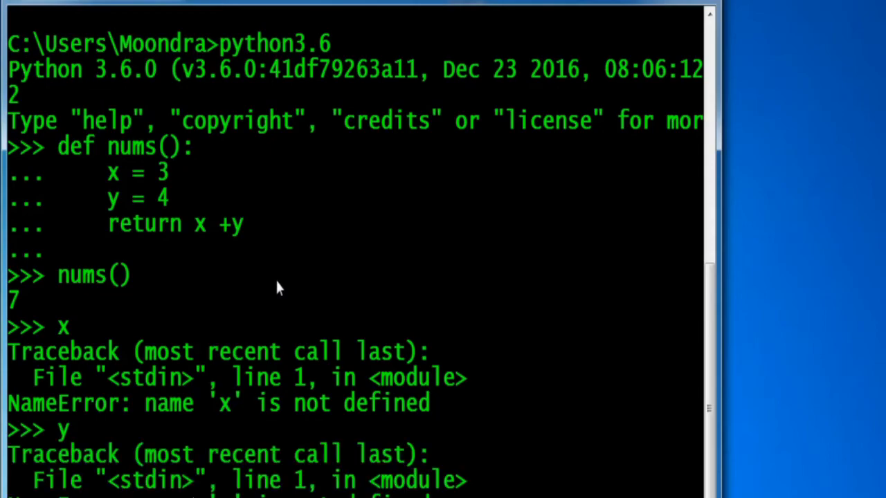